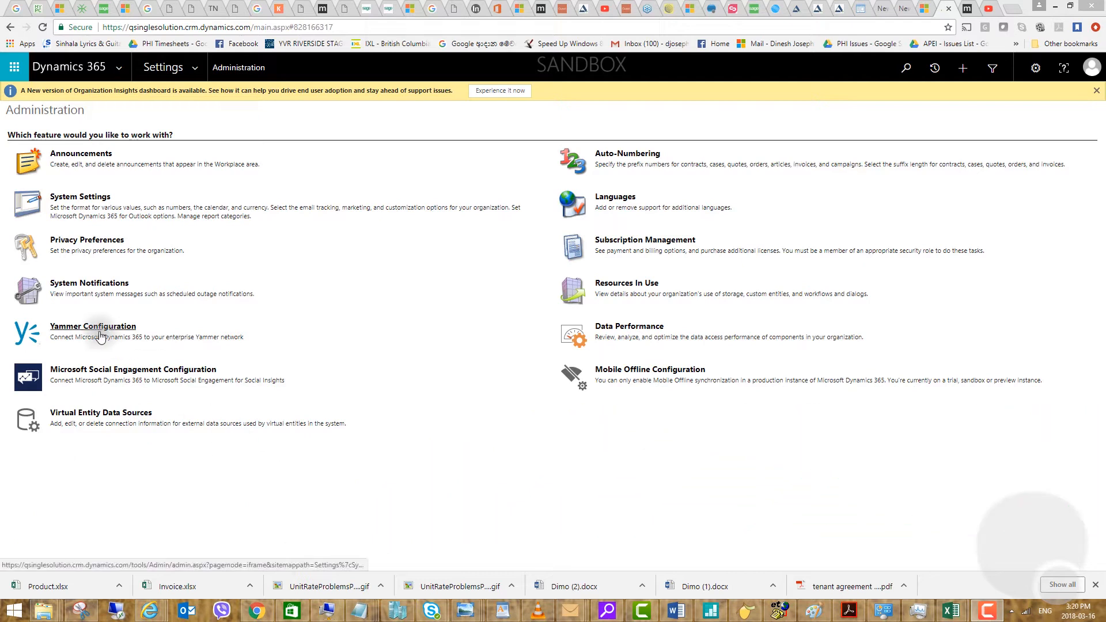
mouse_move(163, 67)
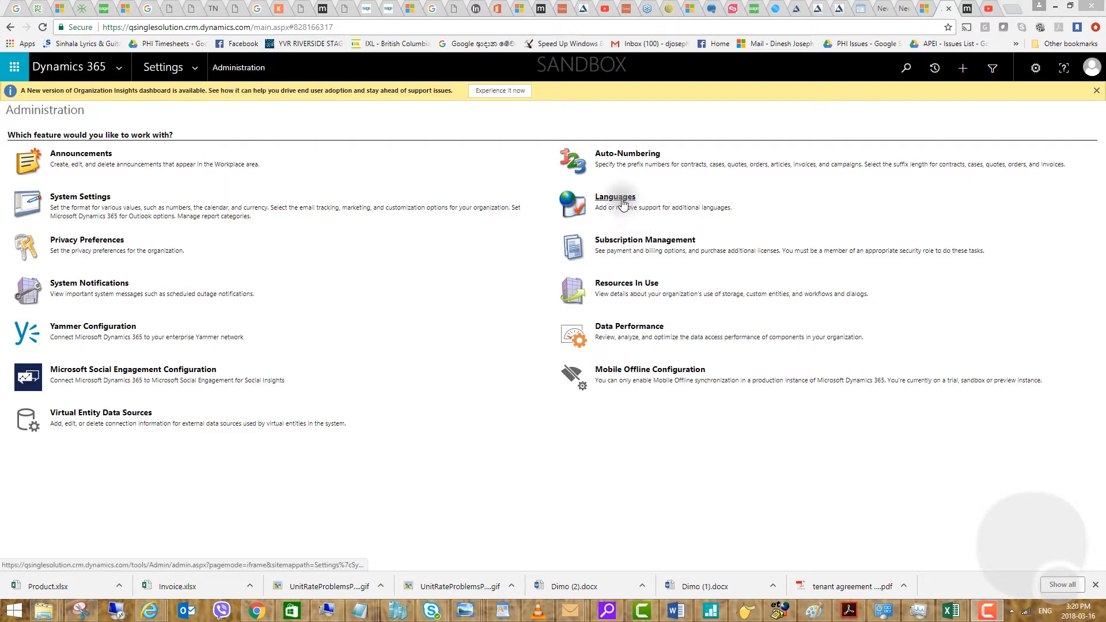
Open Language Settings and scroll to confirm Chinese (Taiwan) is enabled
left_click(615, 196)
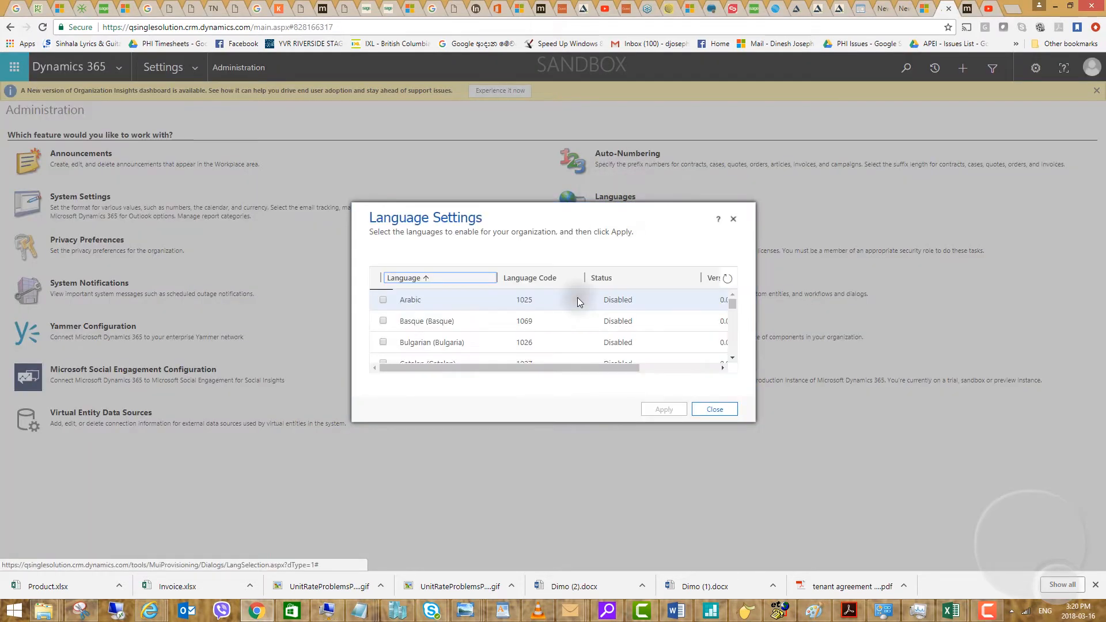
mouse_move(518, 322)
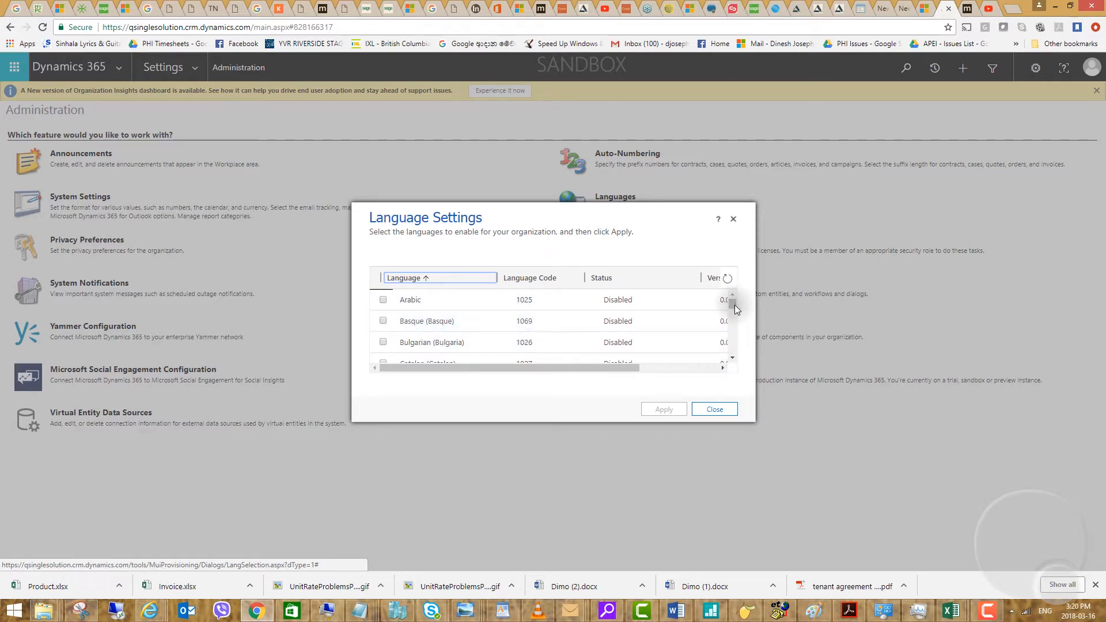
scroll("down", 3)
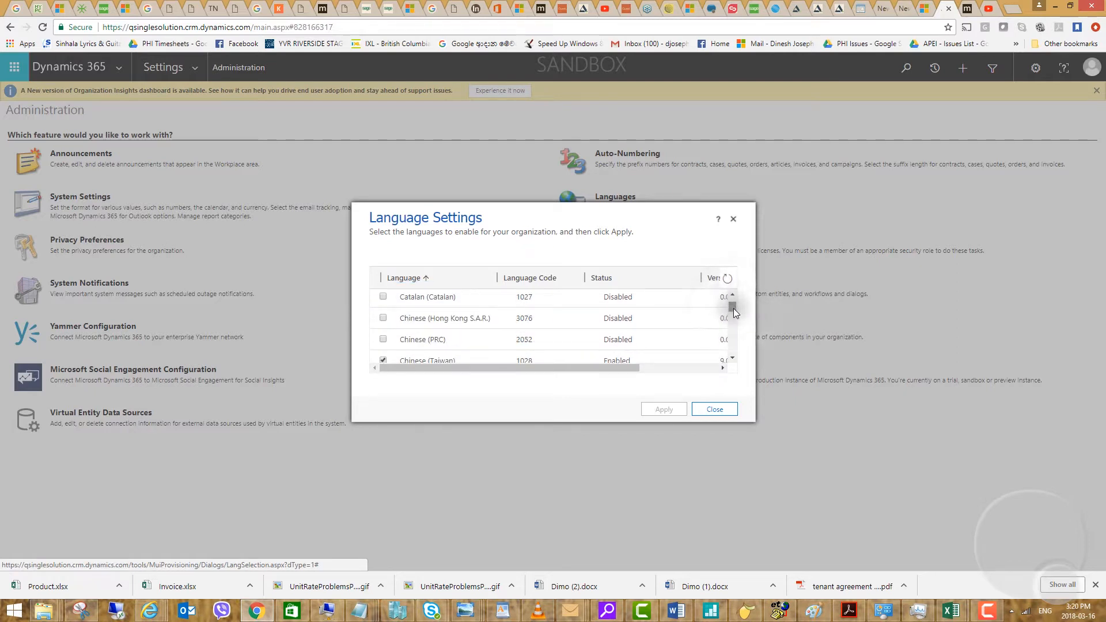
mouse_move(651, 401)
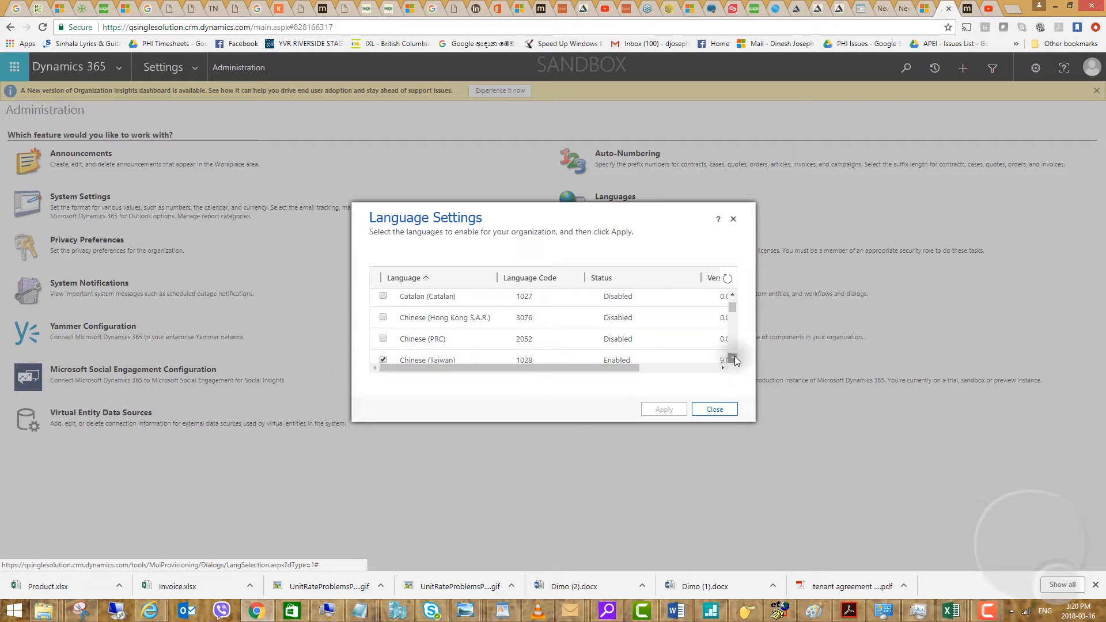
scroll("down", 3)
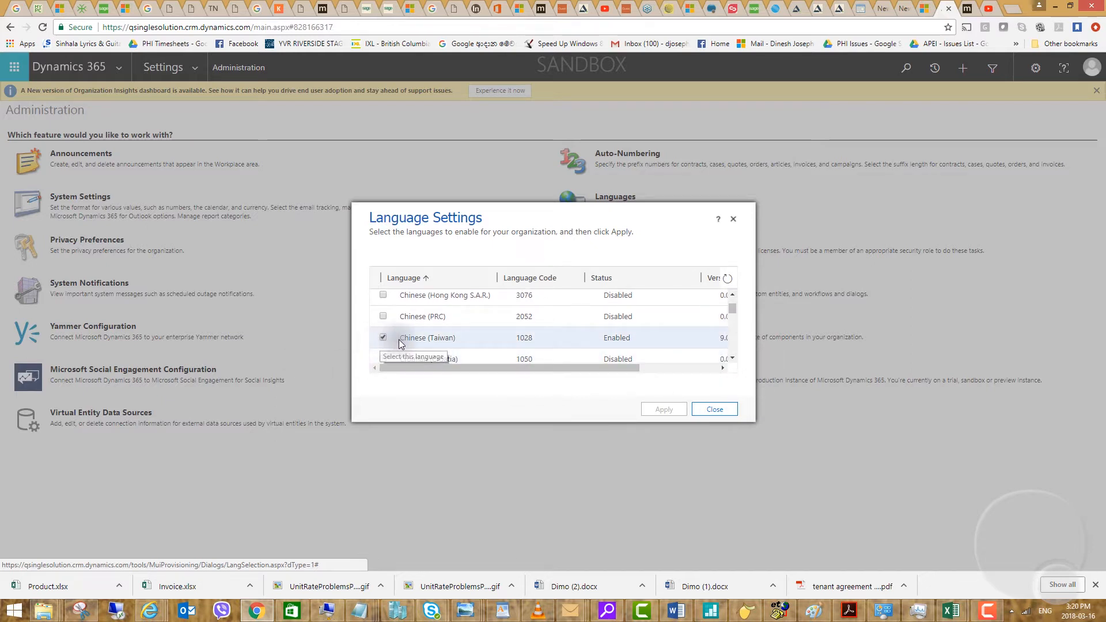
mouse_move(626, 342)
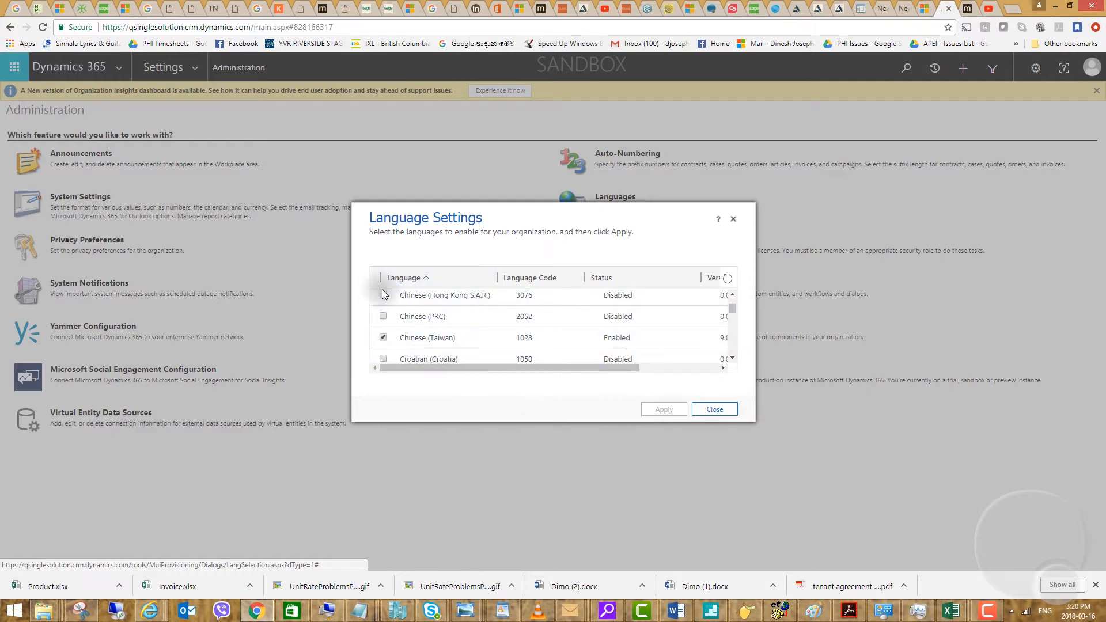
mouse_move(455, 405)
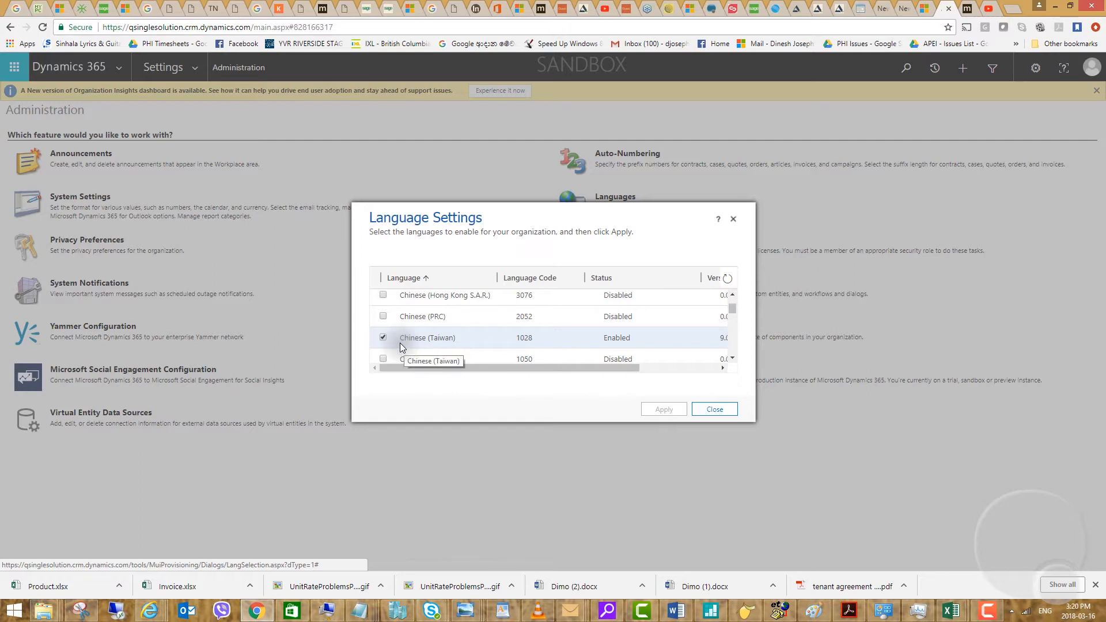
Close Language Settings and show the gear menu with Options and About
left_click(713, 409)
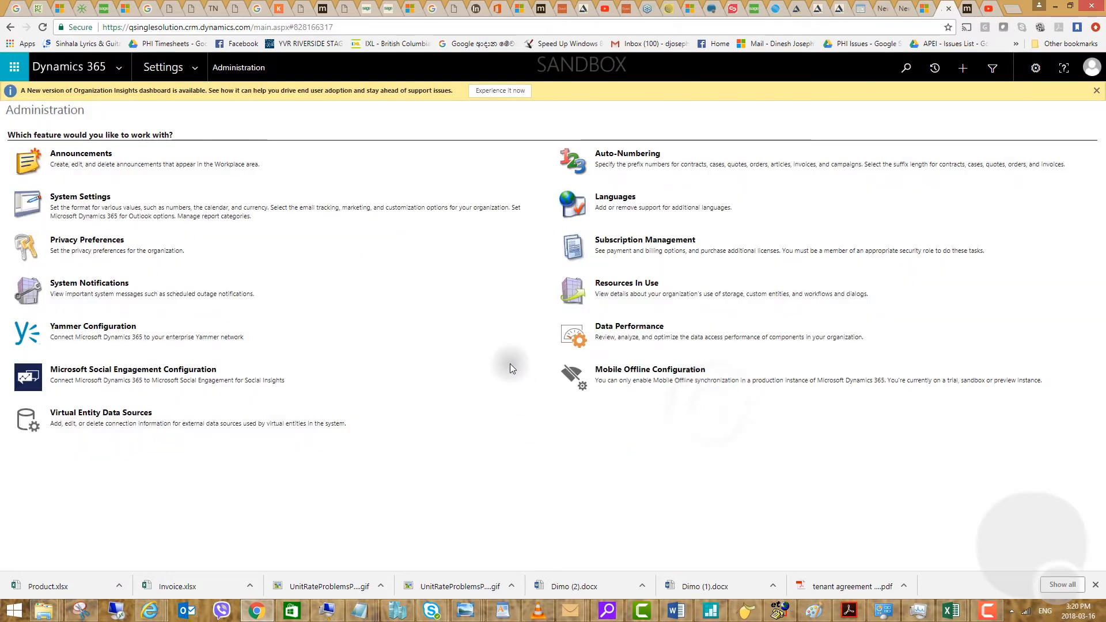
mouse_move(1036, 68)
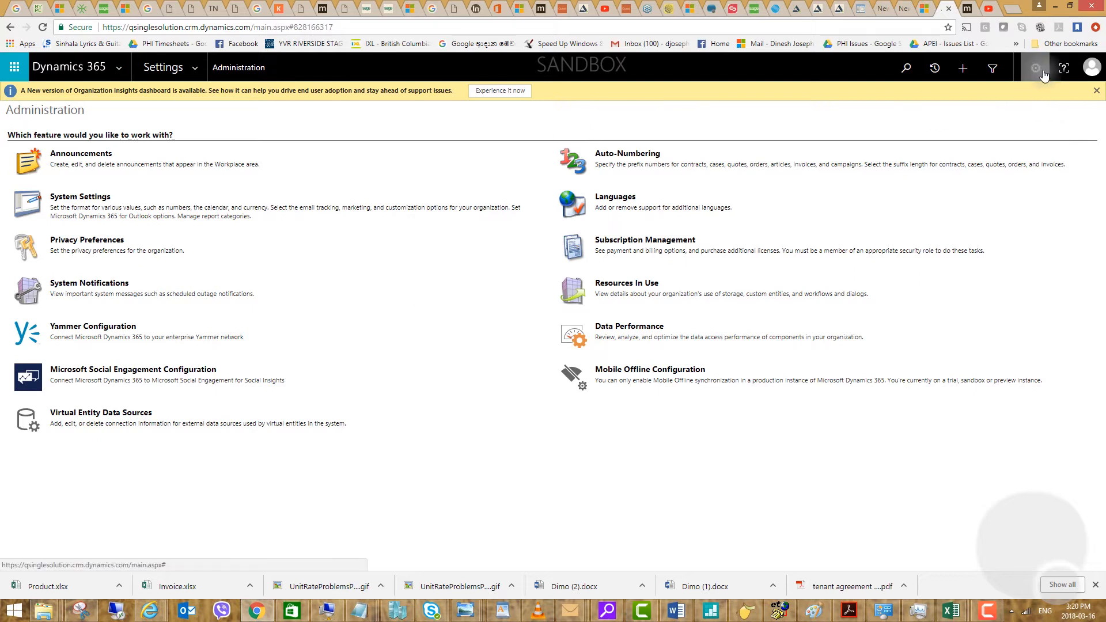
left_click(1035, 68)
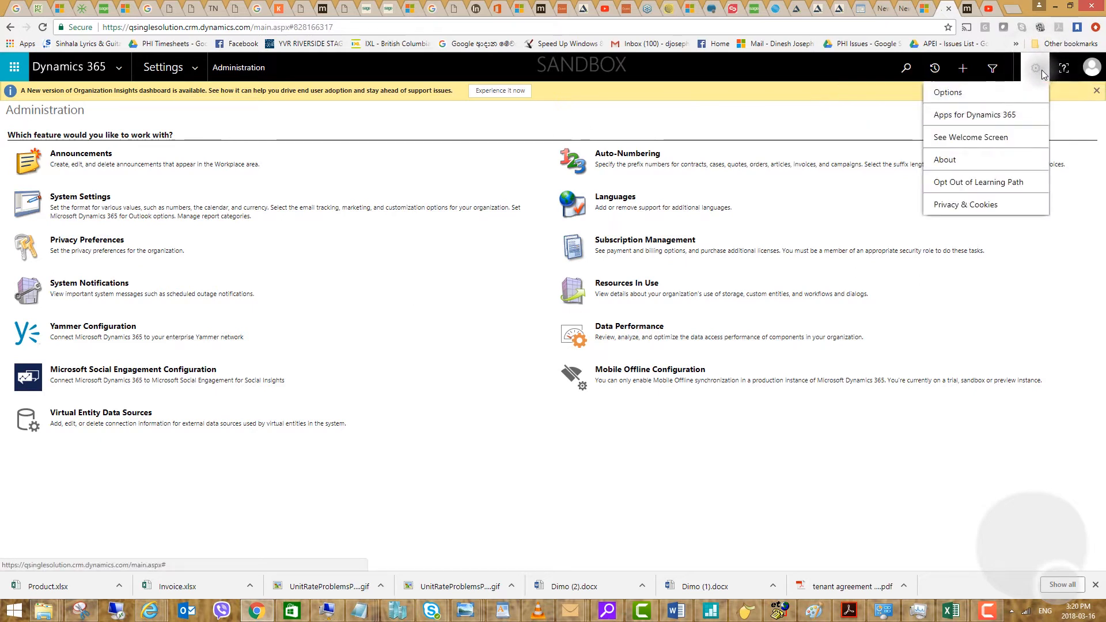
mouse_move(1041, 72)
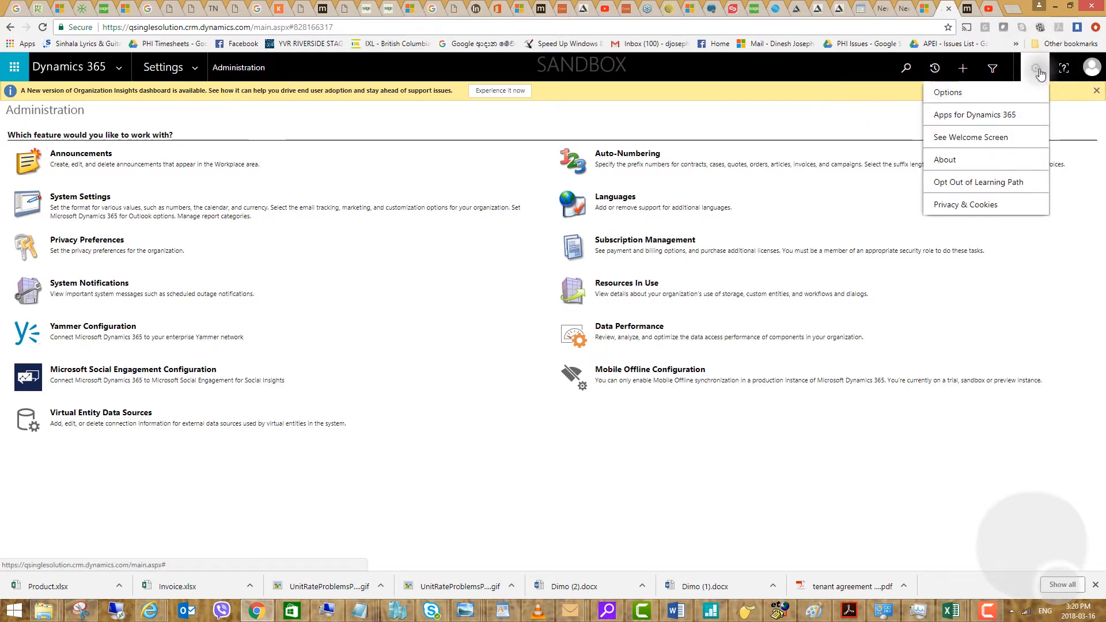
mouse_move(948, 92)
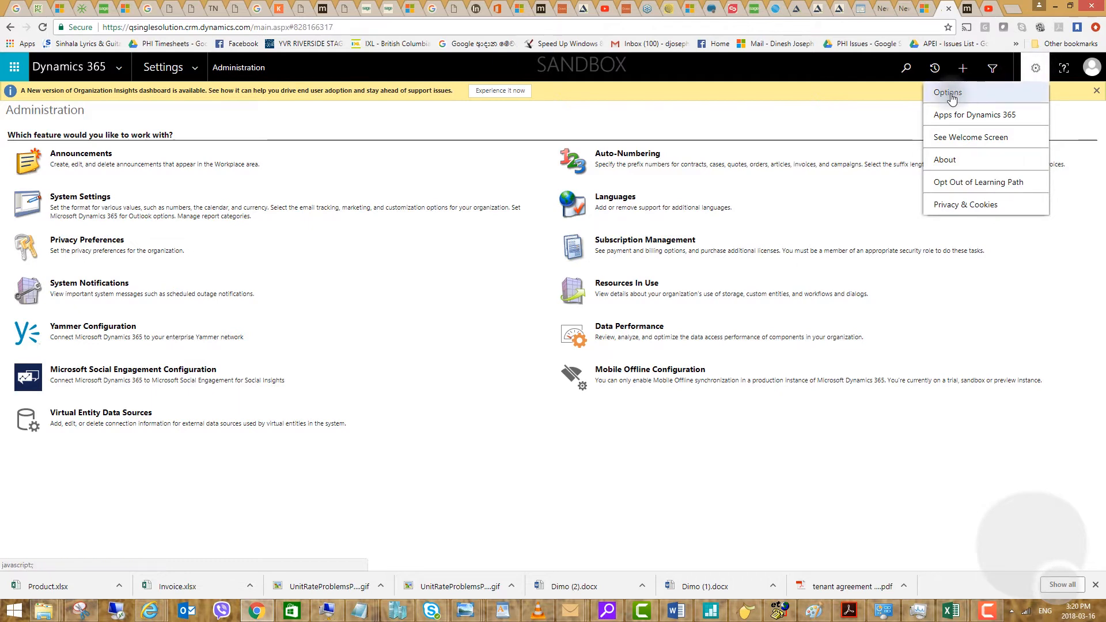
In Personal Options Languages, select Chinese (Taiwan) as user interface language
left_click(948, 93)
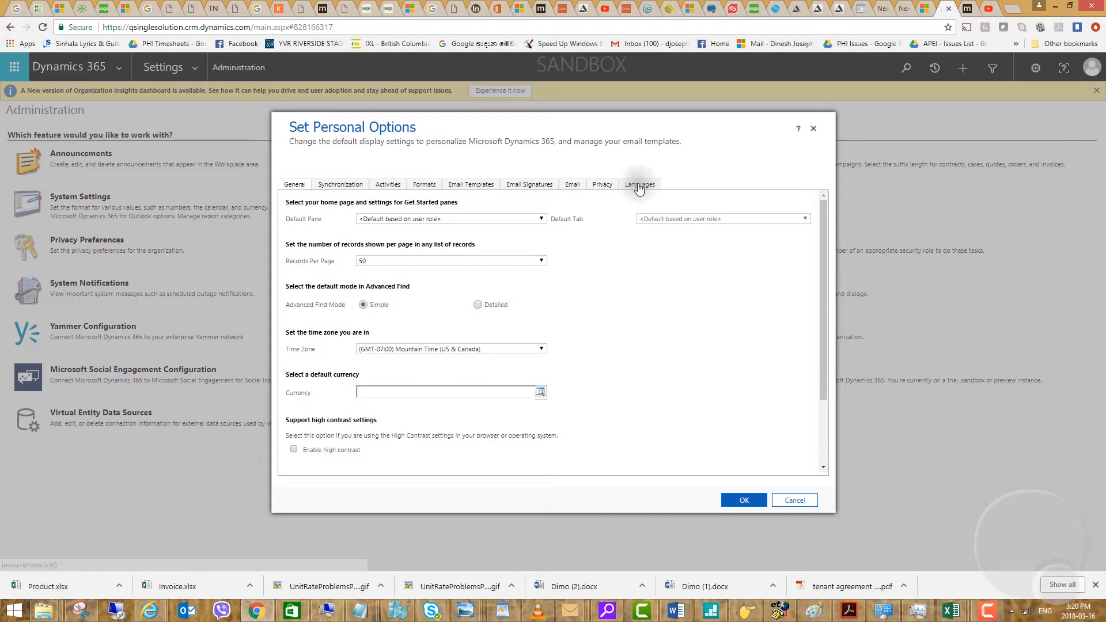
left_click(639, 184)
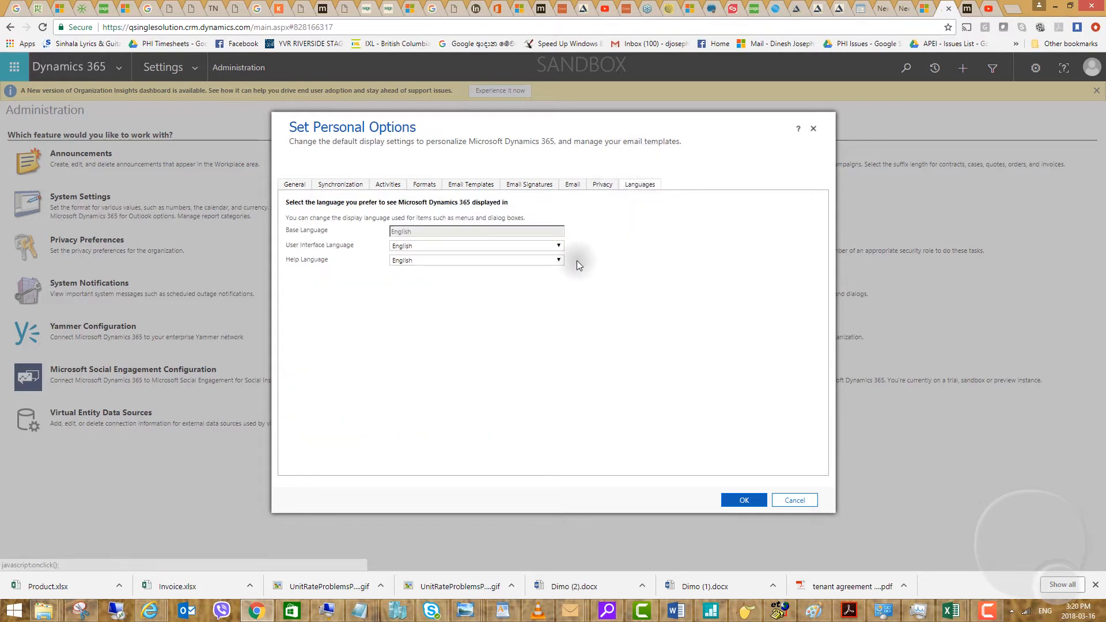
left_click(560, 245)
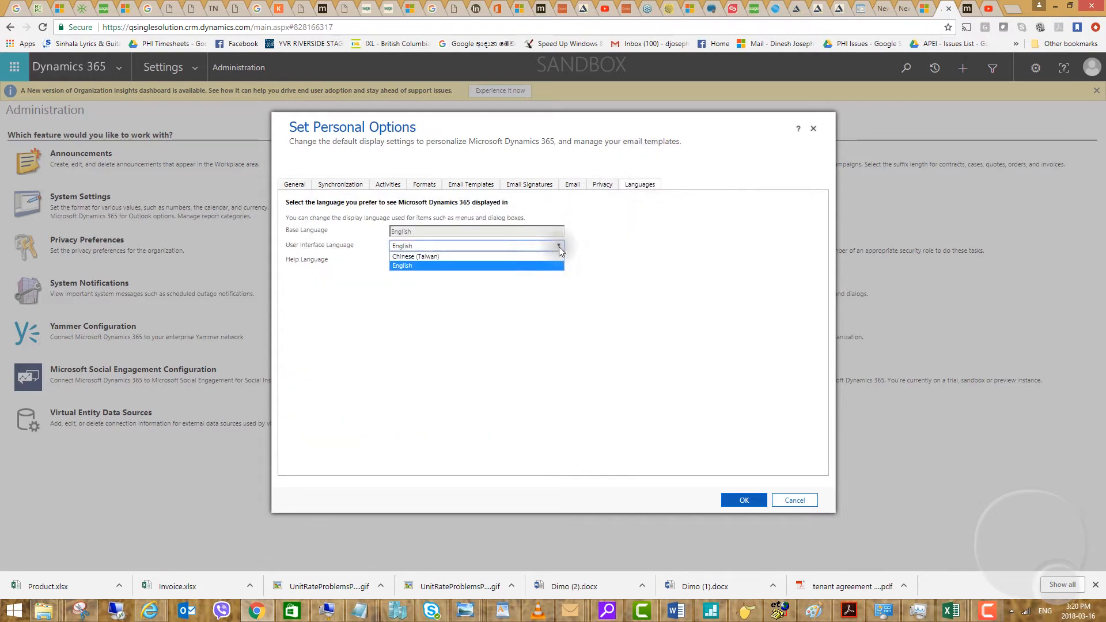
left_click(414, 256)
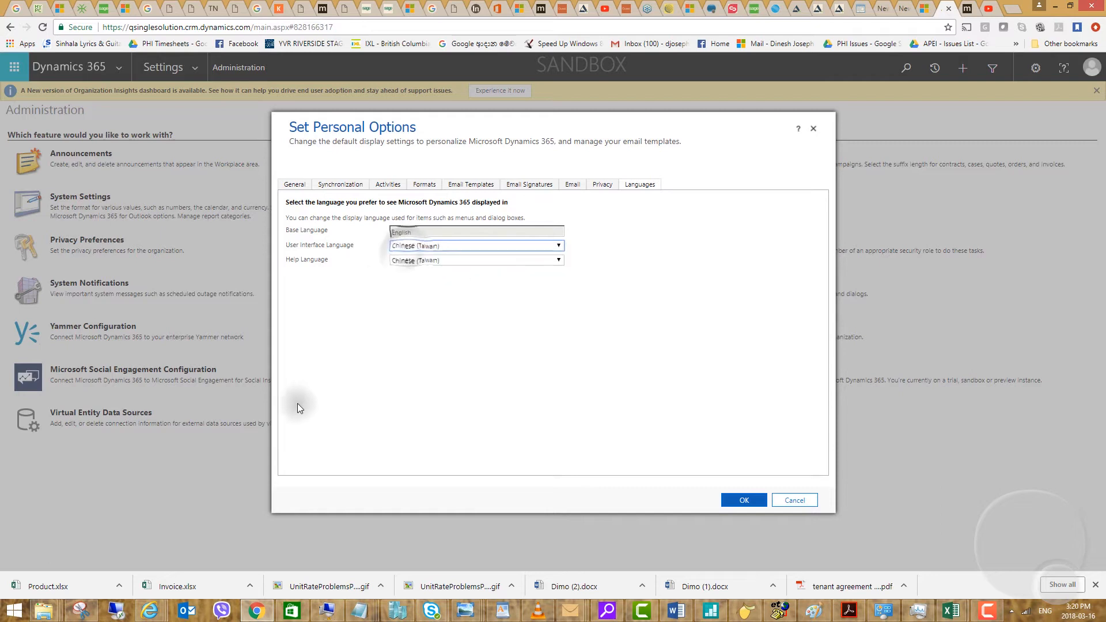
mouse_move(434, 381)
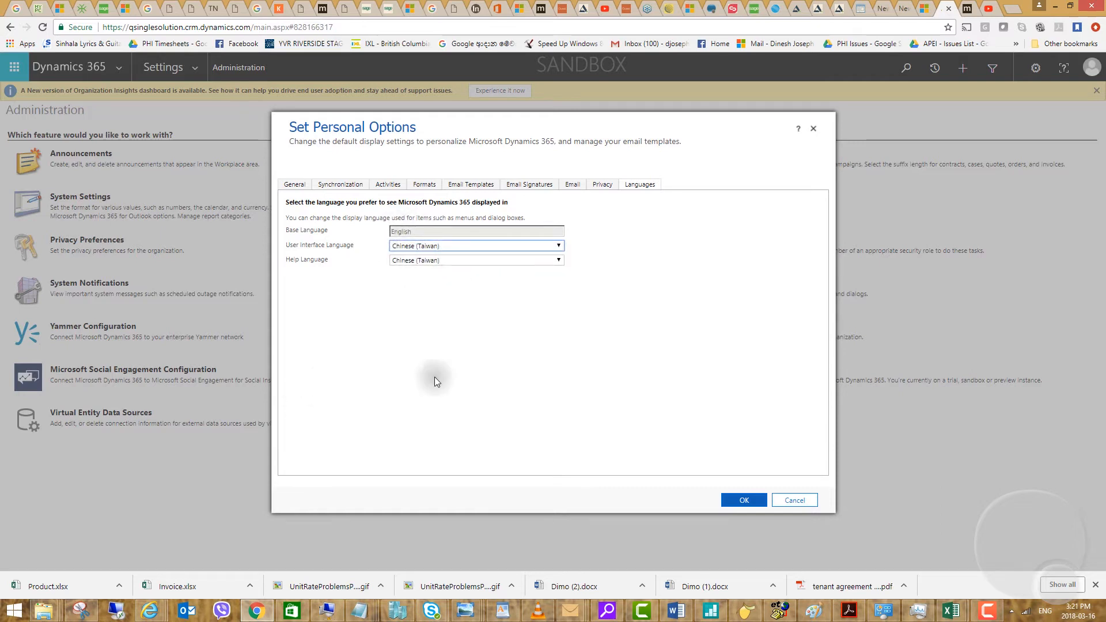